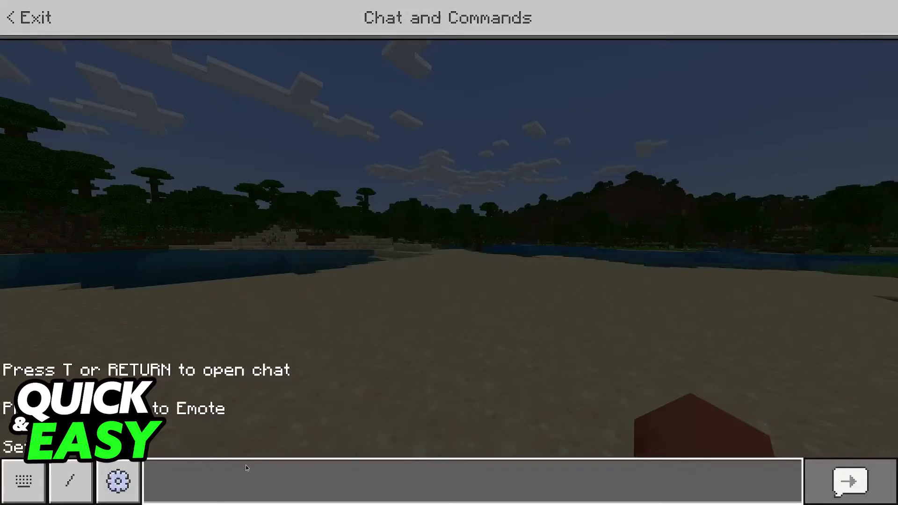
- Exit the Chat and Commands screen and walk back into the Minecraft world
{"action": "left_click", "coordinate": [28, 18]}
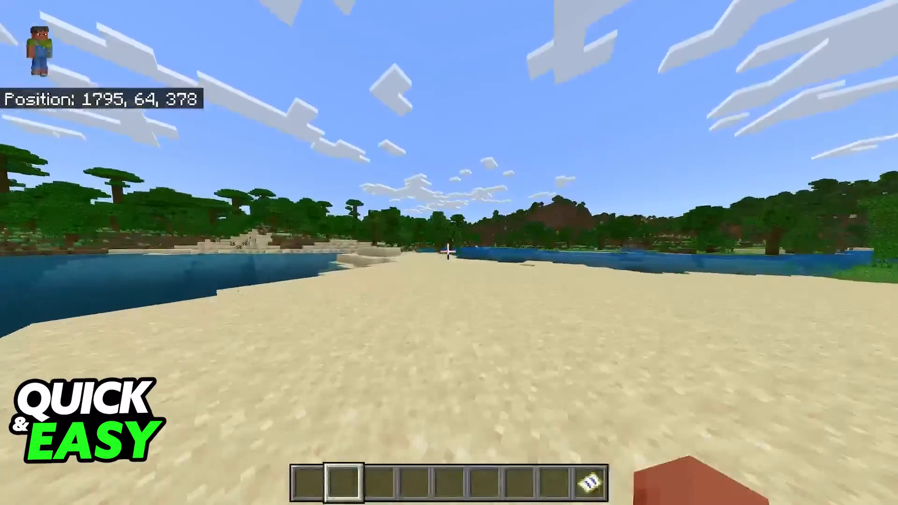
{"action": "key", "text": "w"}
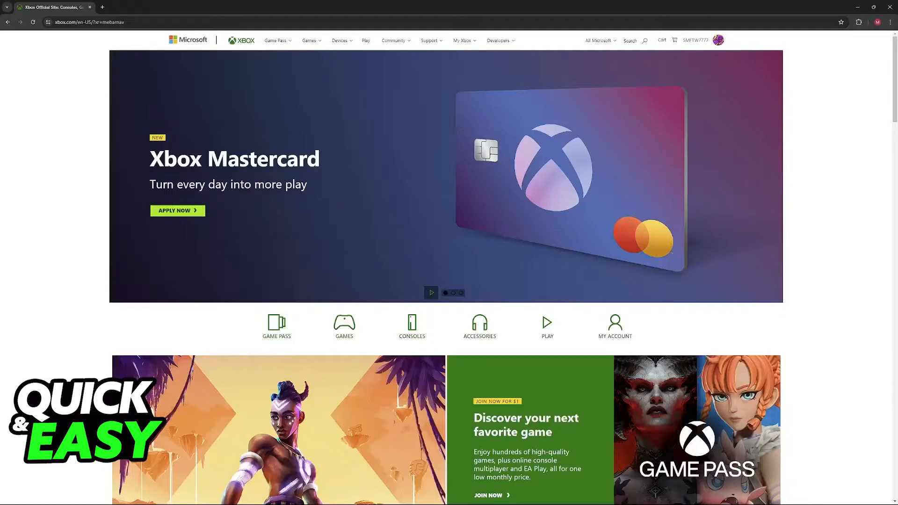
{"action": "mouse_move", "coordinate": [824, 228]}
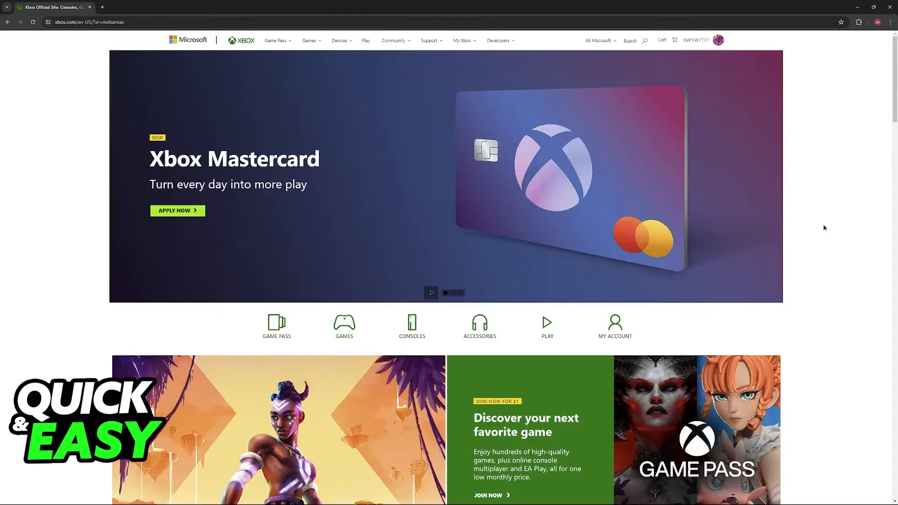
{"action": "scroll", "scroll_direction": "down", "scroll_amount": 3}
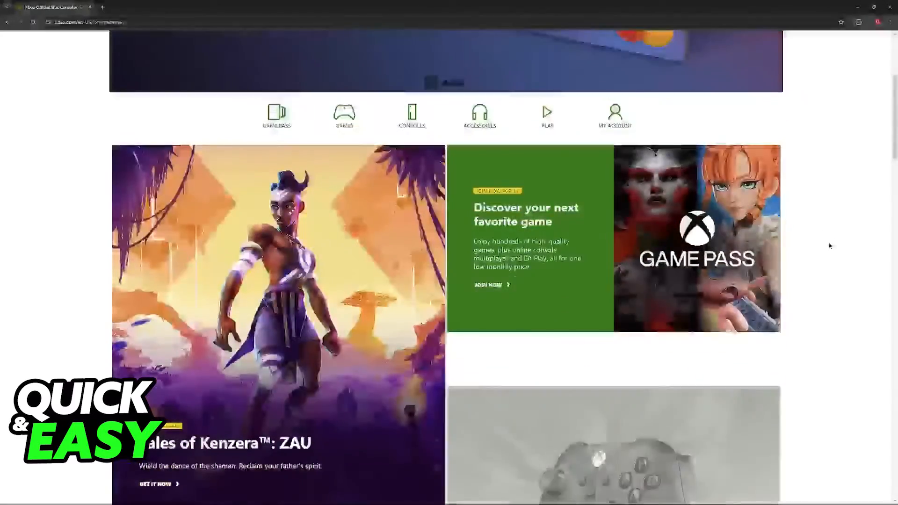
{"action": "scroll", "scroll_direction": "down", "scroll_amount": 3}
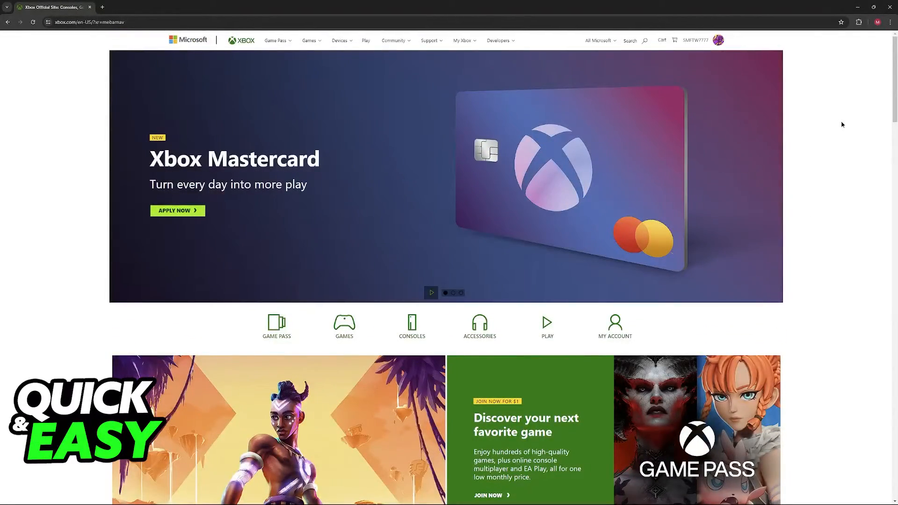
- Go from the avatar menu to the Xbox profile, then open Privacy Settings
{"action": "left_click", "coordinate": [718, 40]}
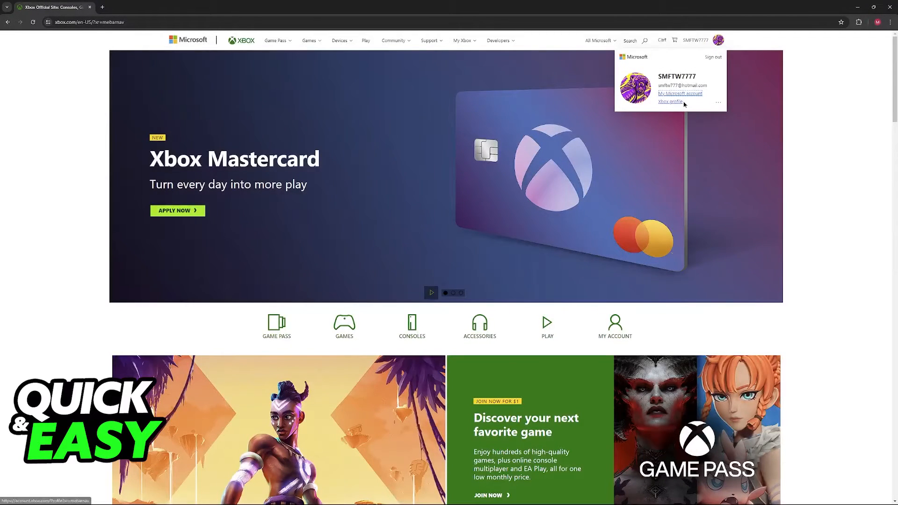
{"action": "left_click", "coordinate": [671, 102]}
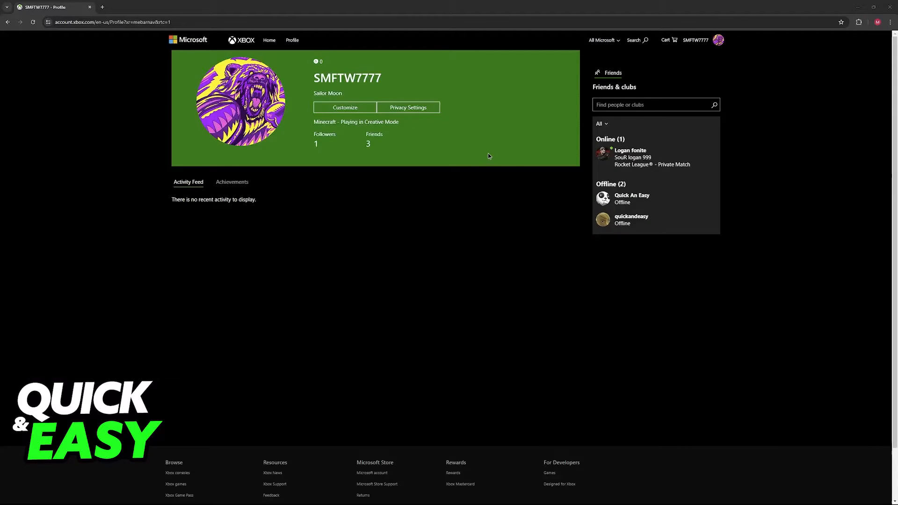
{"action": "mouse_move", "coordinate": [411, 127]}
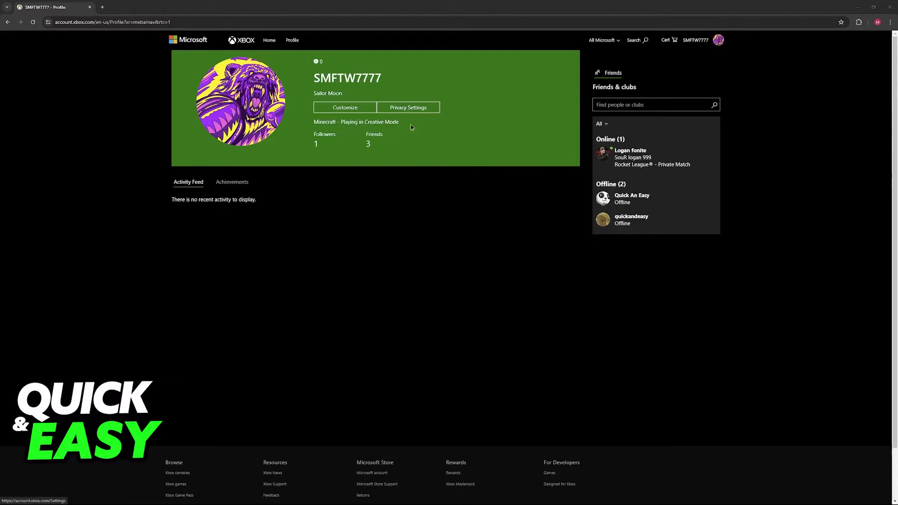
{"action": "left_click", "coordinate": [408, 107]}
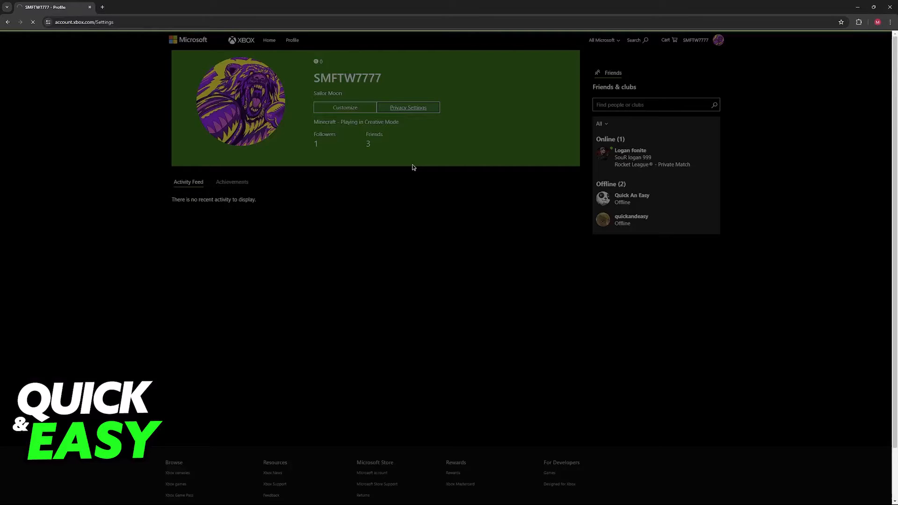
{"action": "left_click", "coordinate": [408, 107]}
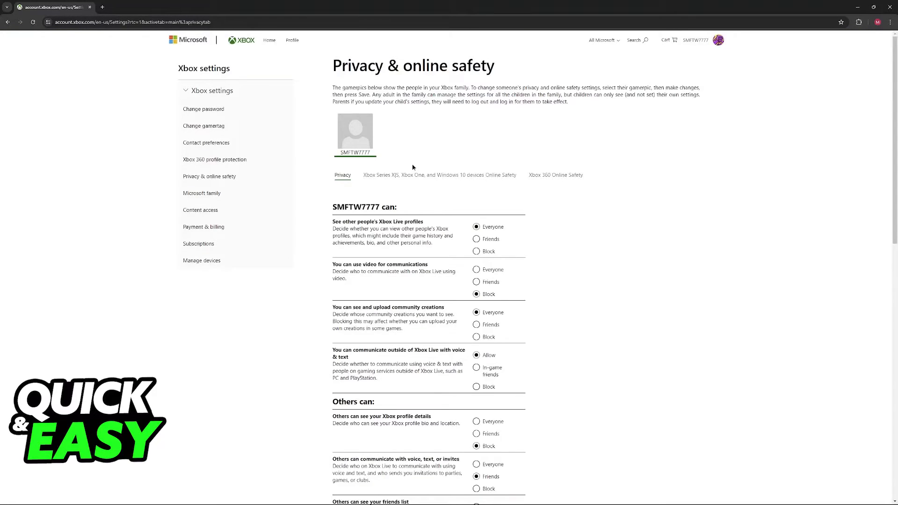
{"action": "scroll", "scroll_direction": "down", "scroll_amount": 3}
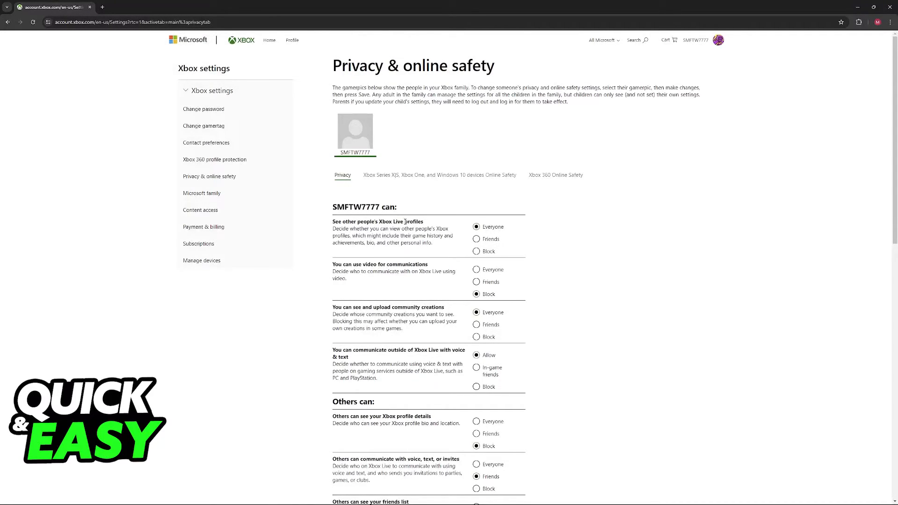
{"action": "scroll", "scroll_direction": "down", "scroll_amount": 3}
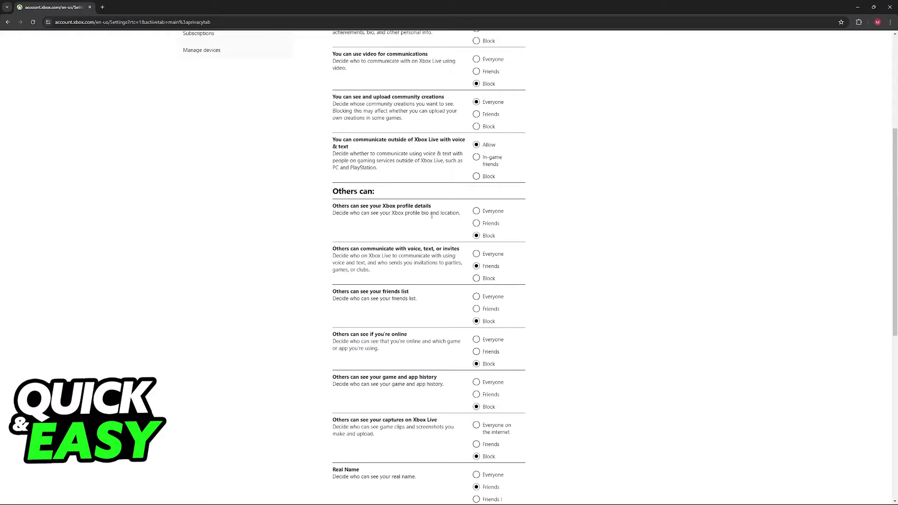
{"action": "scroll", "scroll_direction": "down", "scroll_amount": 3}
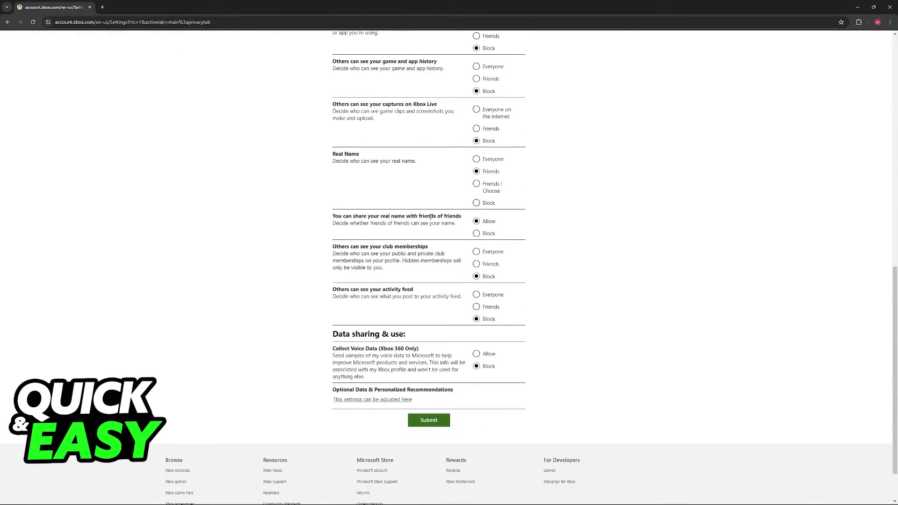
{"action": "scroll", "scroll_direction": "up", "scroll_amount": 3}
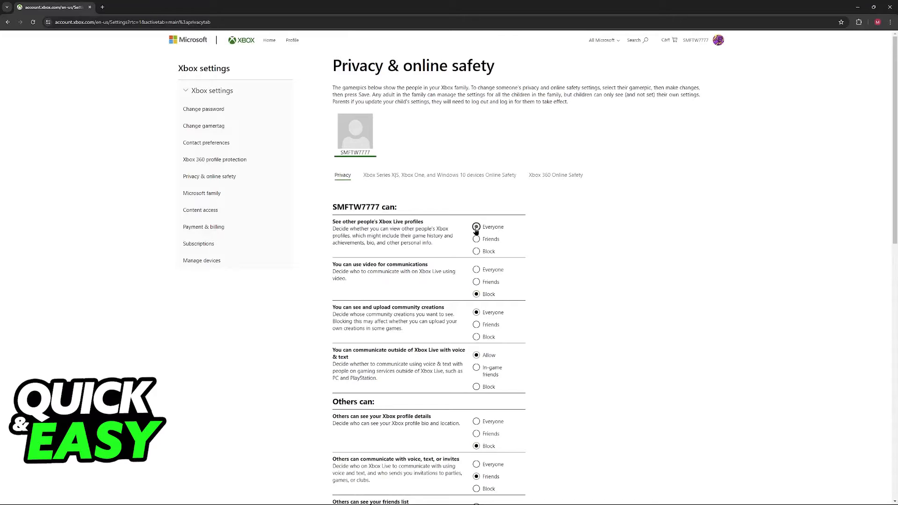
{"action": "scroll", "scroll_direction": "down", "scroll_amount": 3}
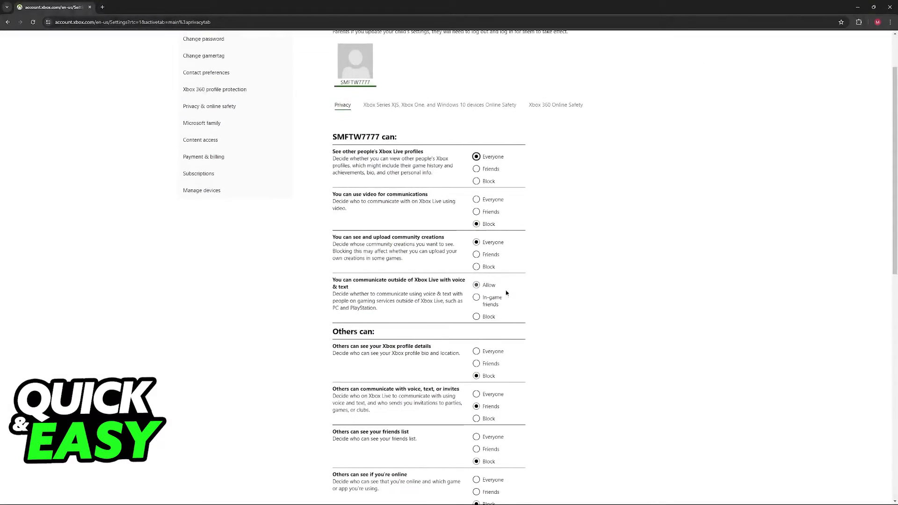
{"action": "scroll", "scroll_direction": "down", "scroll_amount": 3}
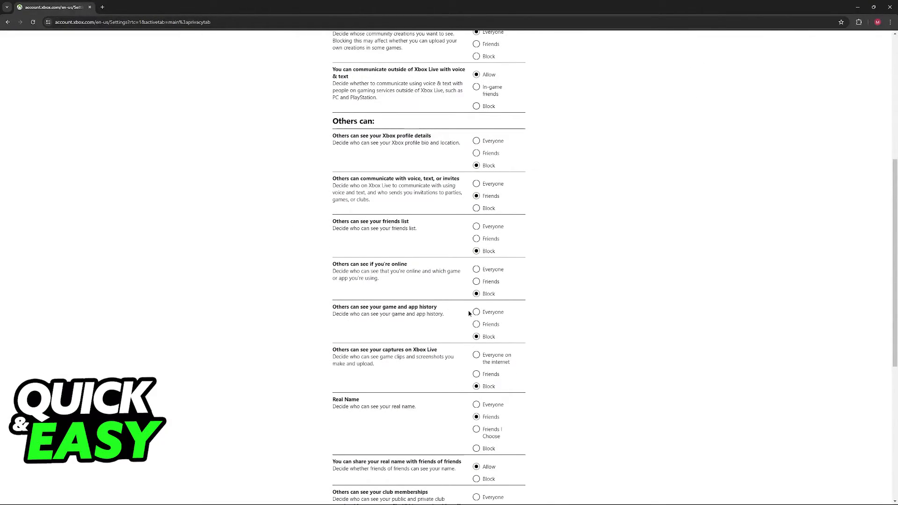
{"action": "scroll", "scroll_direction": "up", "scroll_amount": 3}
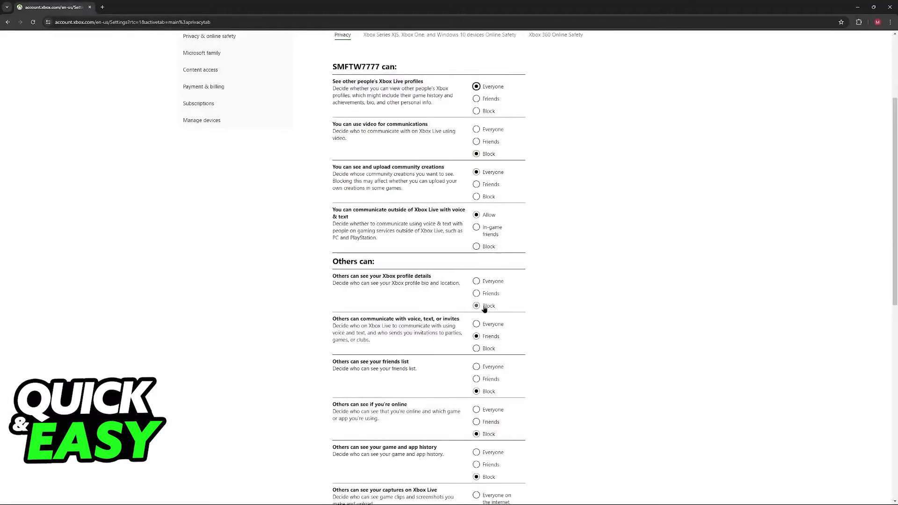
{"action": "mouse_move", "coordinate": [325, 314]}
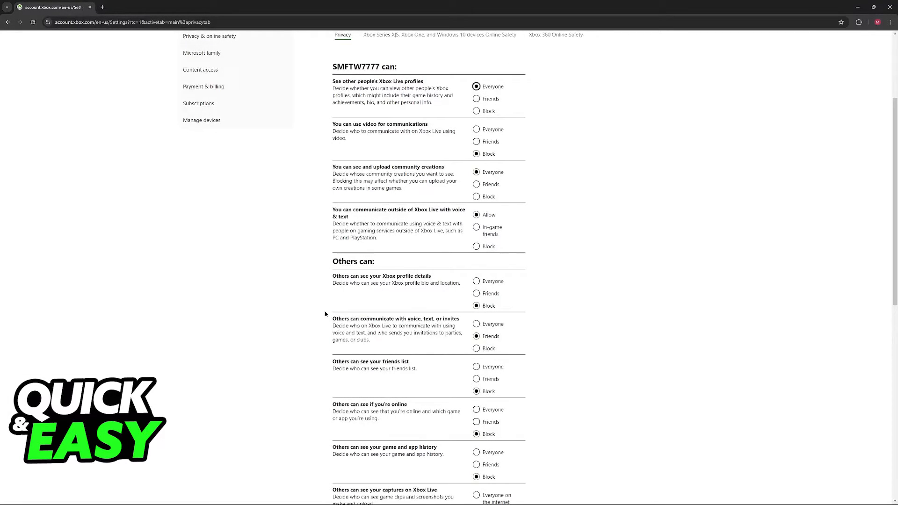
{"action": "double_click", "coordinate": [372, 319]}
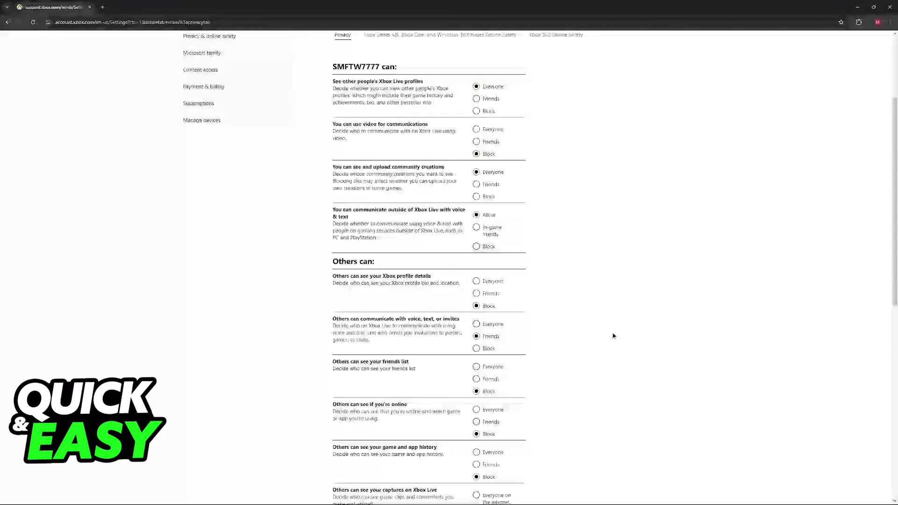
{"action": "scroll", "scroll_direction": "down", "scroll_amount": 3}
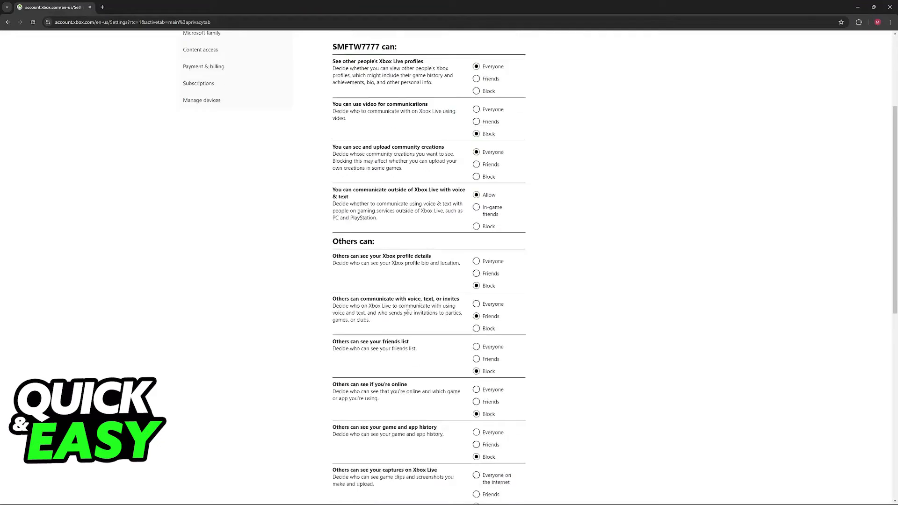
{"action": "scroll", "scroll_direction": "down", "scroll_amount": 3}
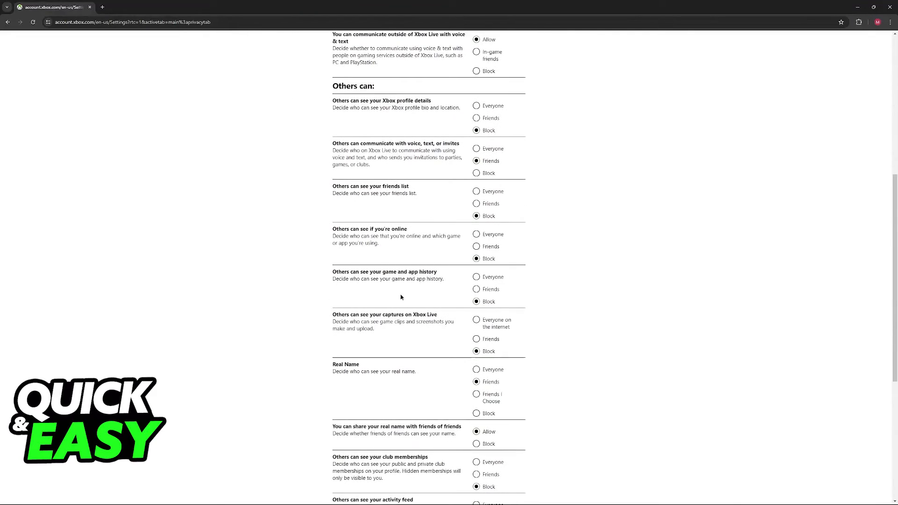
{"action": "scroll", "scroll_direction": "down", "scroll_amount": 3}
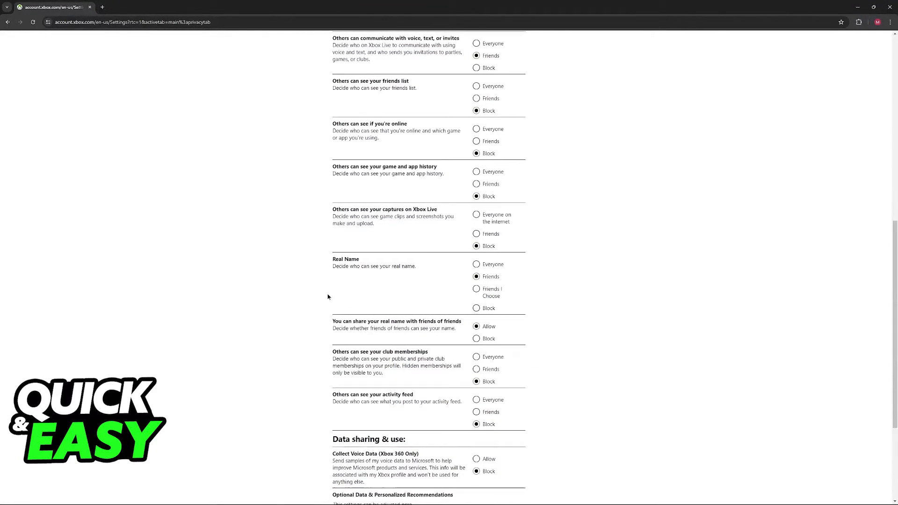
{"action": "scroll", "scroll_direction": "down", "scroll_amount": 3}
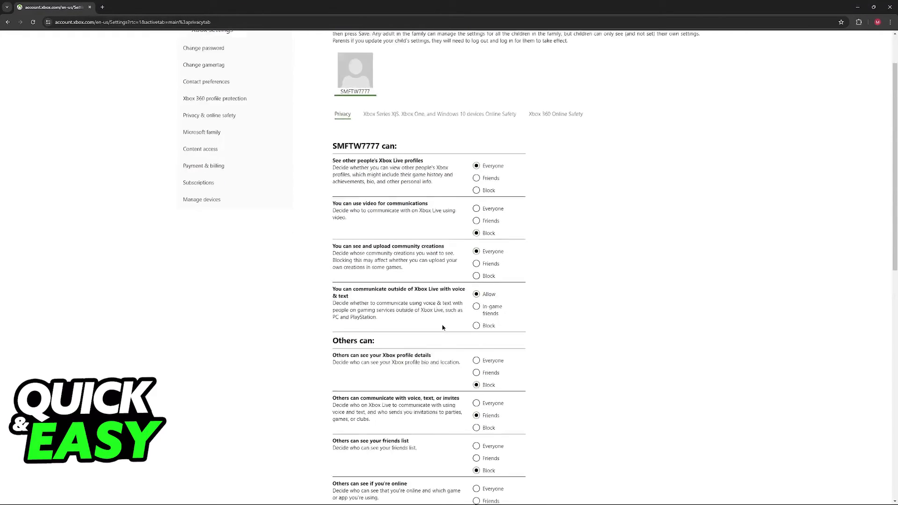
{"action": "scroll", "scroll_direction": "down", "scroll_amount": 3}
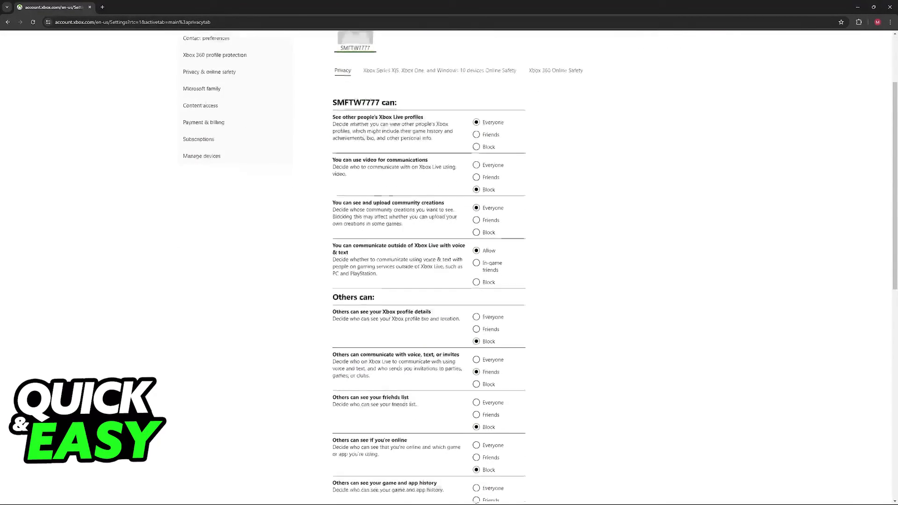
{"action": "left_click_drag", "start_coordinate": [332, 245], "coordinate": [462, 375]}
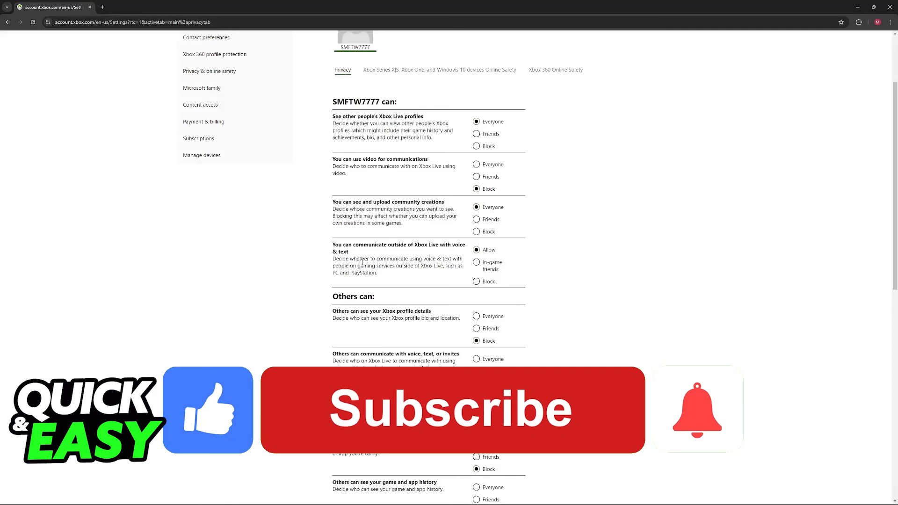
{"action": "left_click", "coordinate": [451, 410]}
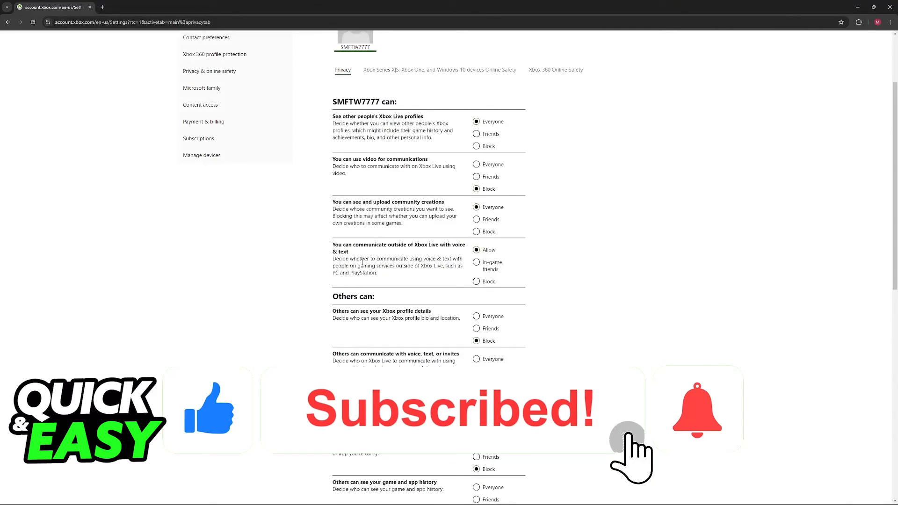